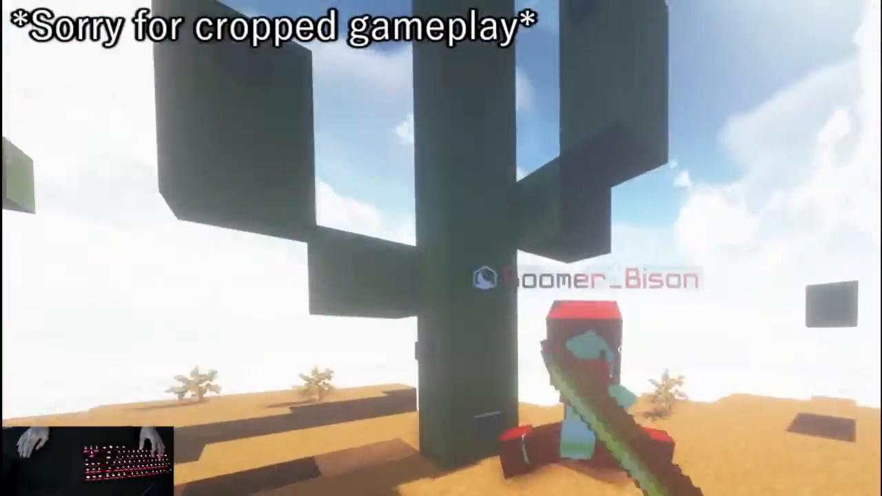
{"action": "mouse_move", "coordinate": [441, 248]}
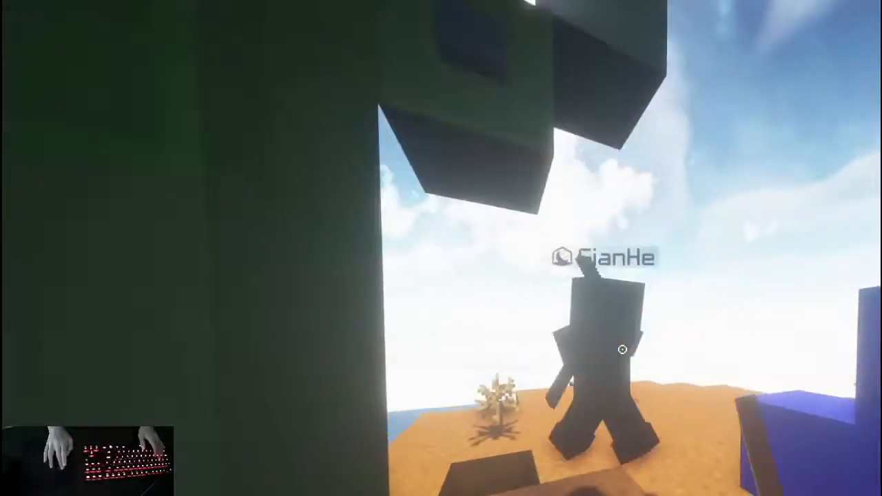
{"action": "mouse_move", "coordinate": [441, 248]}
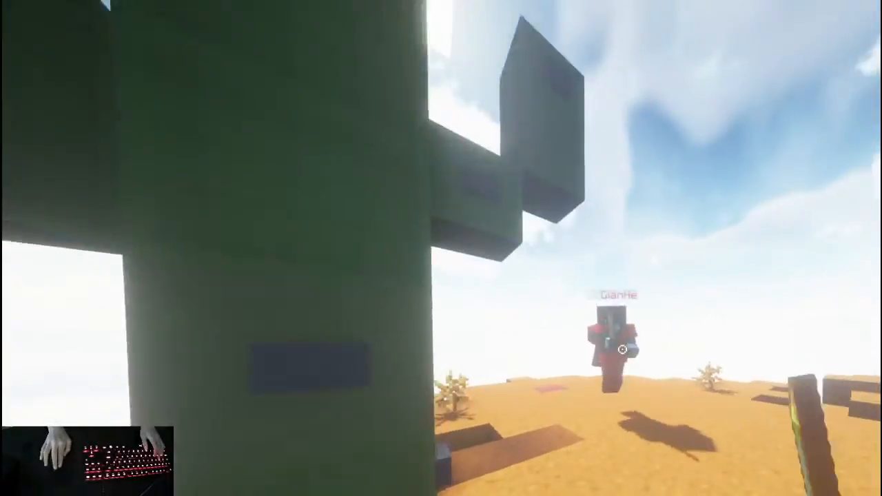
{"action": "mouse_move", "coordinate": [441, 248]}
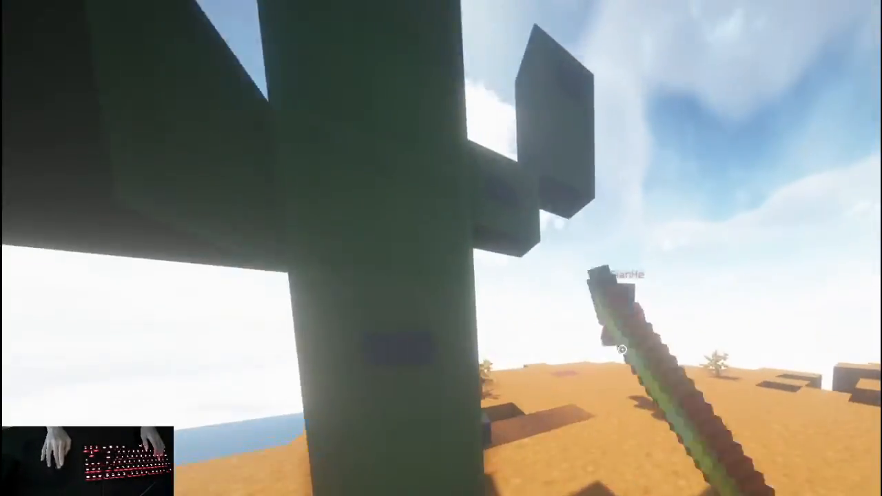
{"action": "mouse_move", "coordinate": [440, 248]}
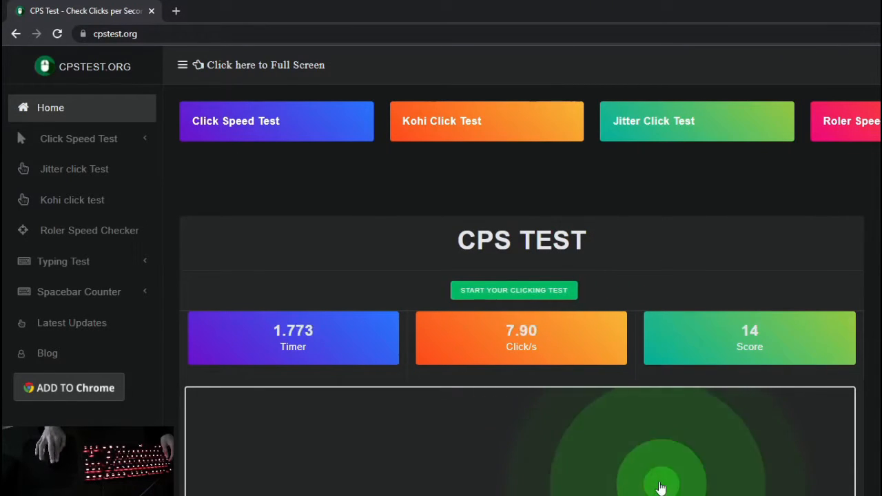
Step: Start the 100 Second Click Test on cpstest.org and click to reach about 8.11 CPS
{"action": "left_click", "coordinate": [661, 475]}
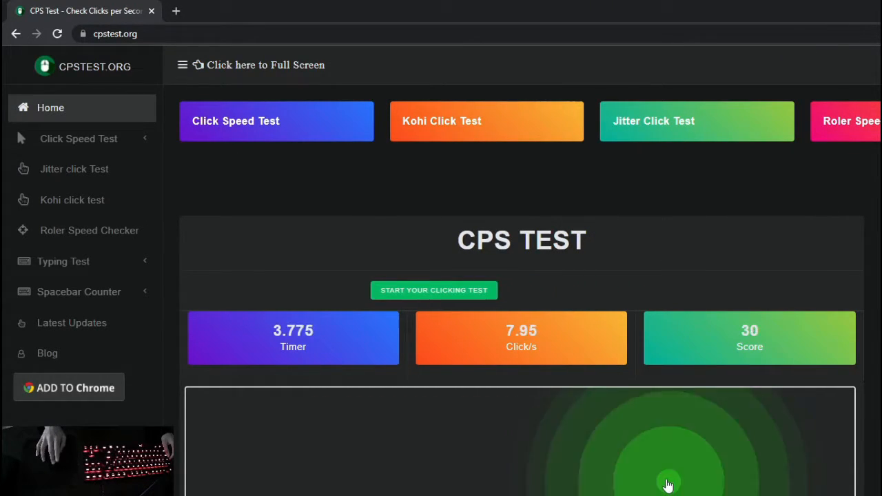
{"action": "left_click", "coordinate": [79, 138]}
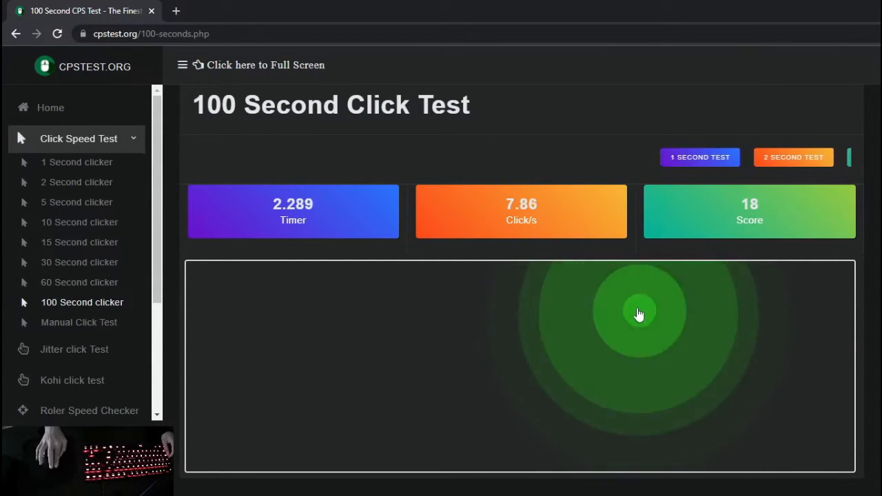
{"action": "left_click", "coordinate": [641, 310]}
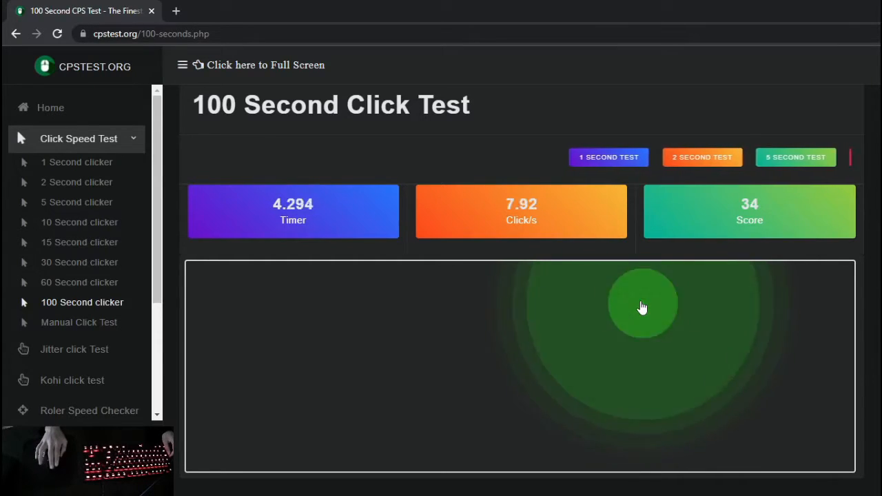
{"action": "left_click", "coordinate": [642, 306]}
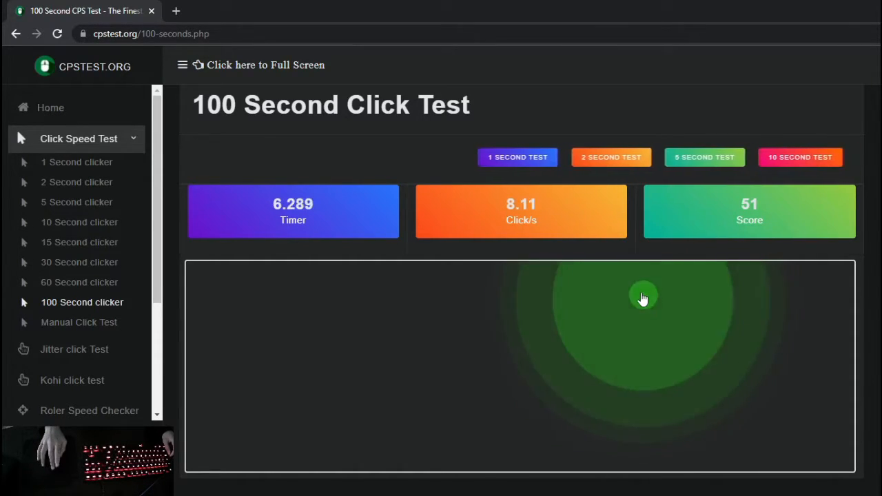